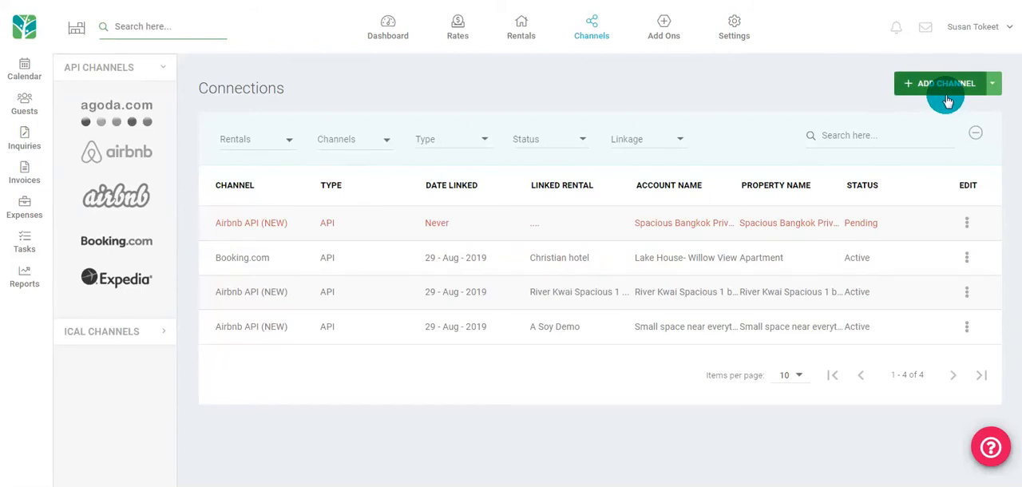
mouse_move(116, 50)
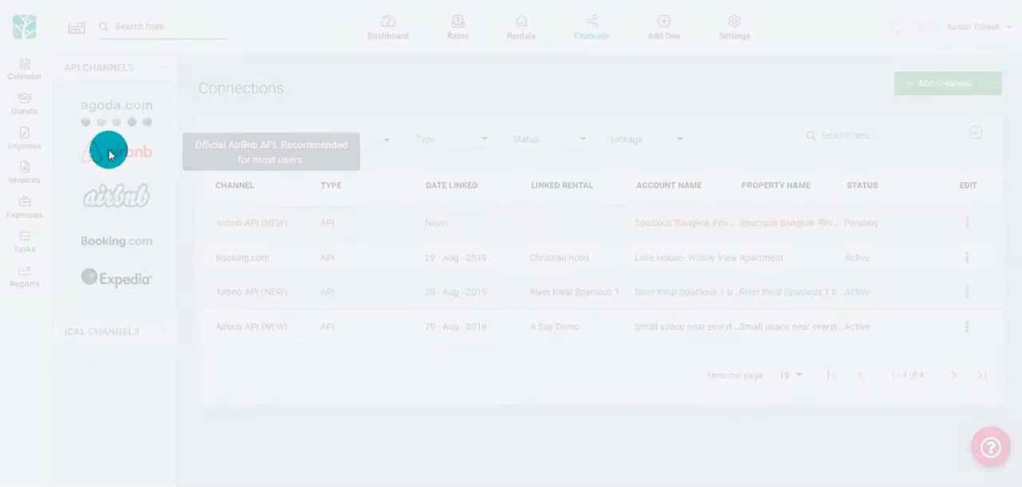
Step: Pick the Airbnb logo under API Channels to open its channel details
click(116, 152)
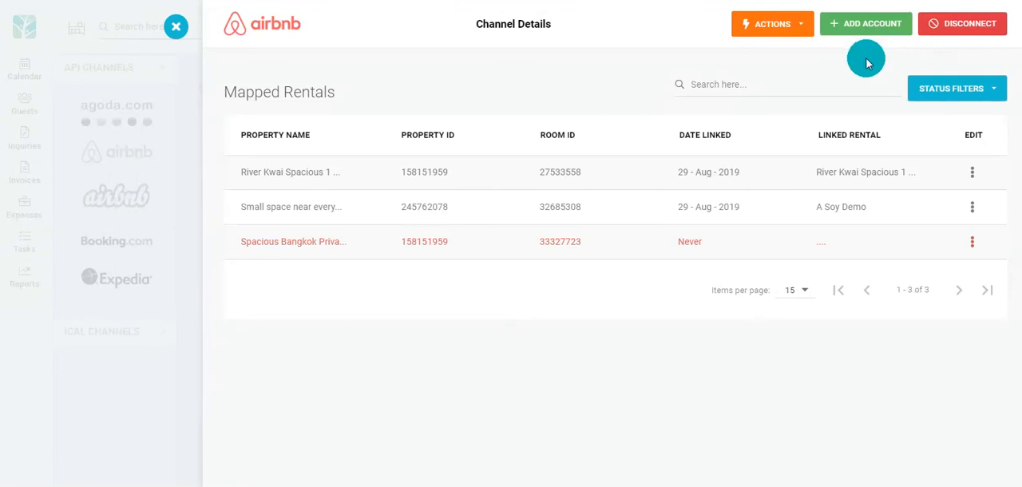
mouse_move(857, 26)
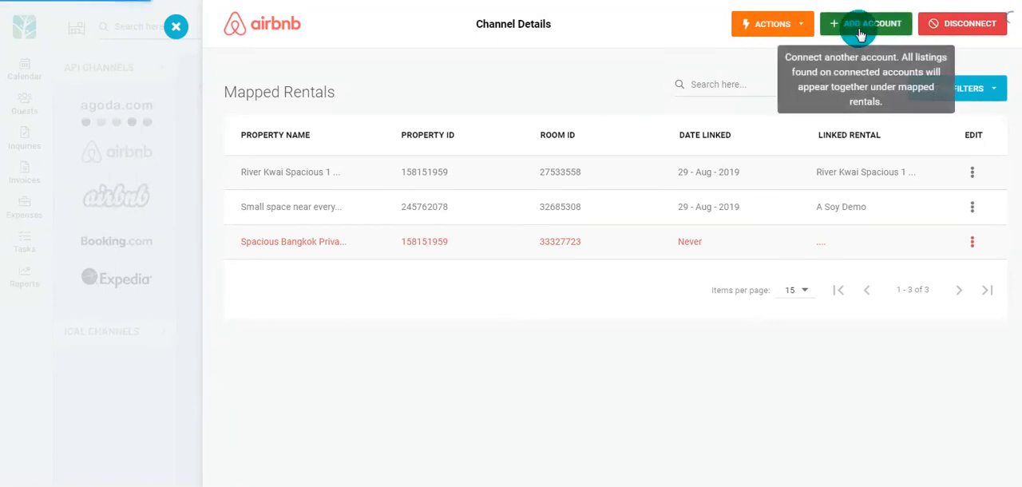
Step: Launch the Airbnb connection wizard with Add Account in Channel Details
click(861, 24)
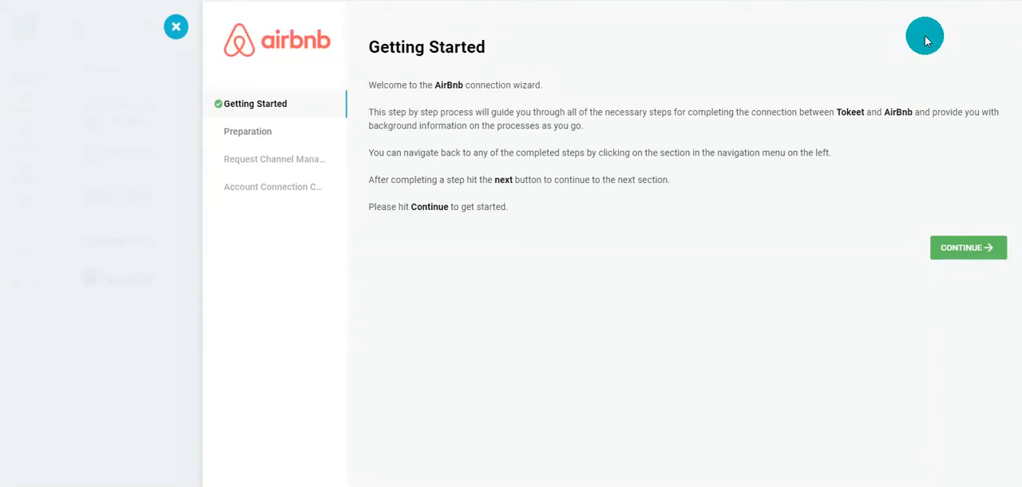
Step: Acknowledge the linked calendars, Smart Pricing, review guidelines and co-host notes
click(969, 247)
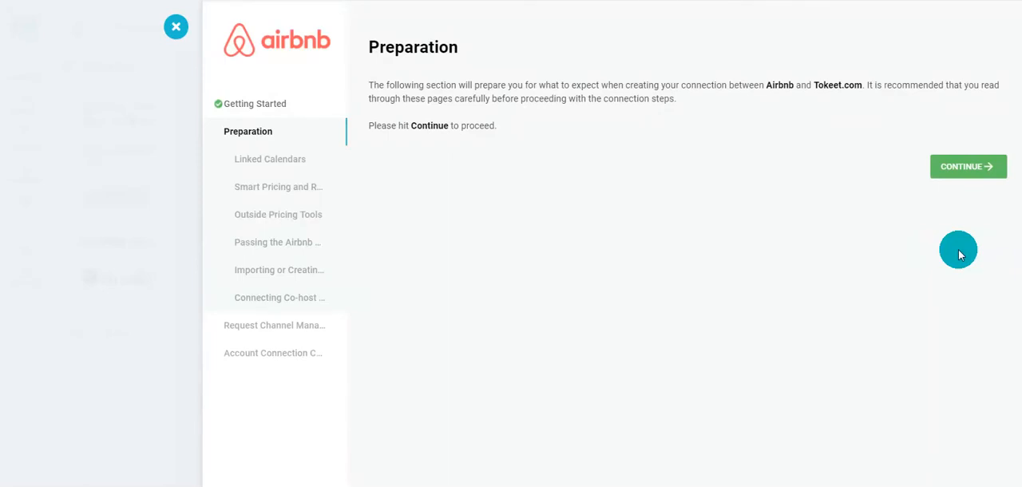
click(968, 167)
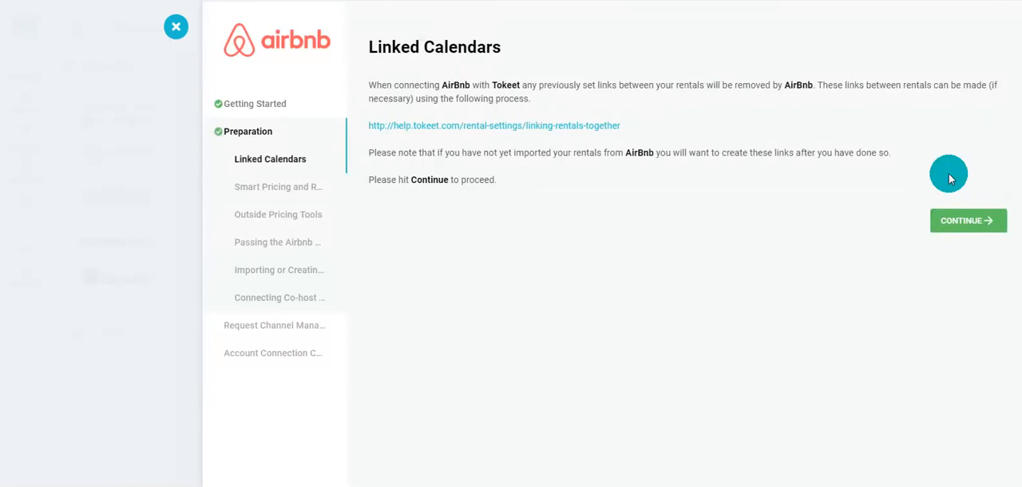
click(969, 221)
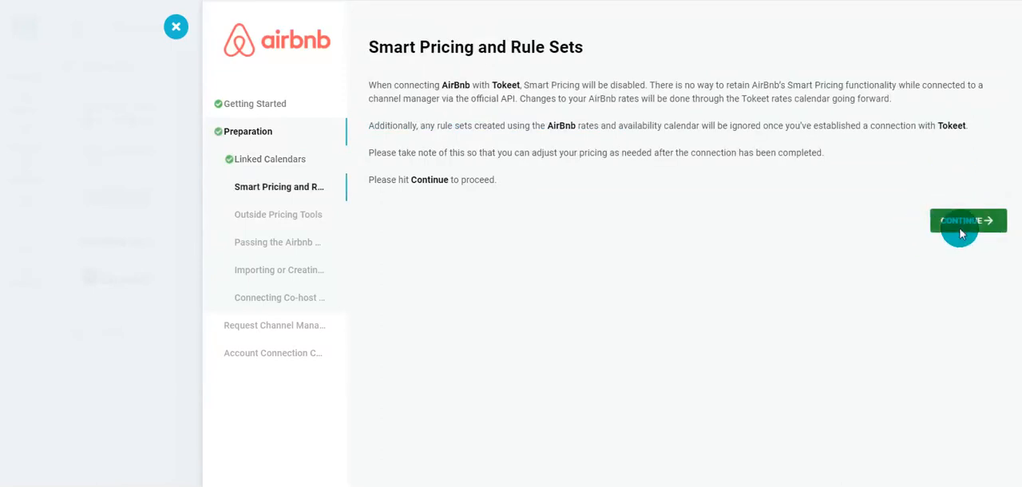
click(966, 220)
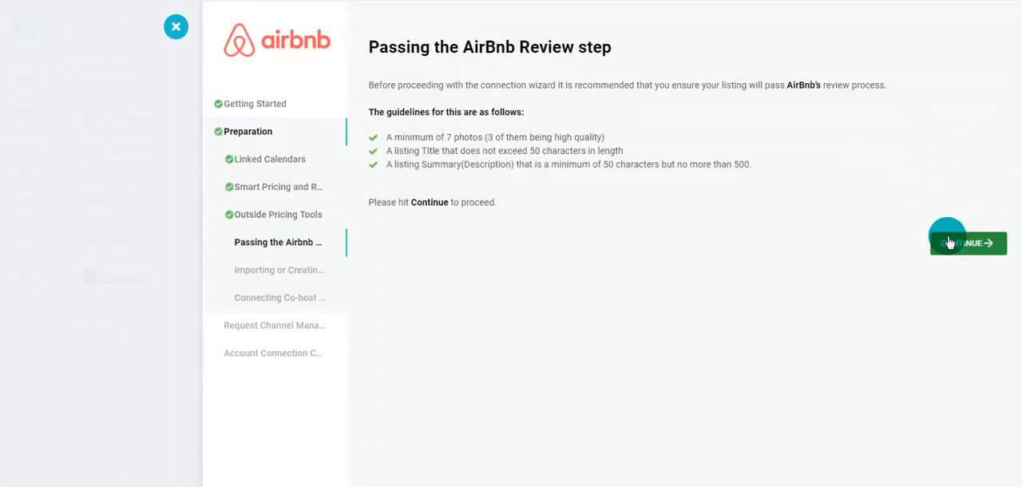
click(968, 242)
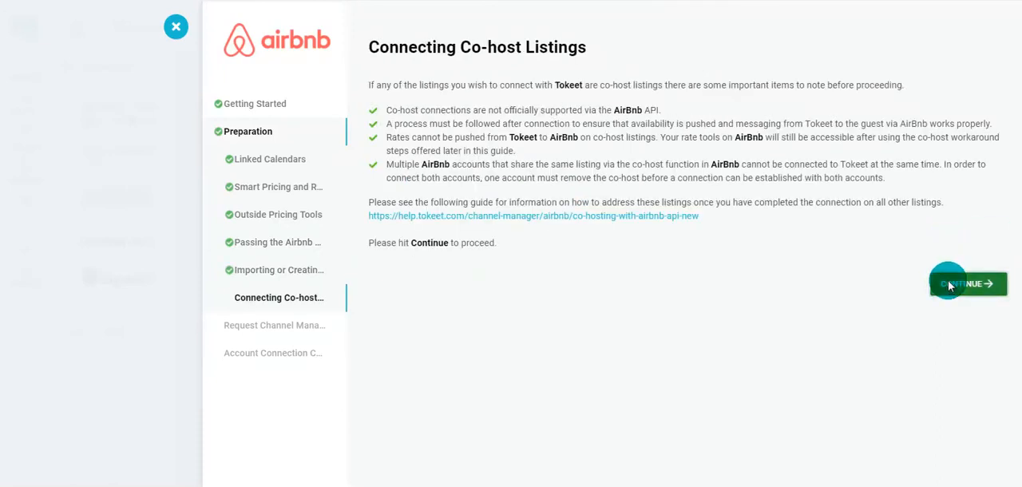
click(957, 283)
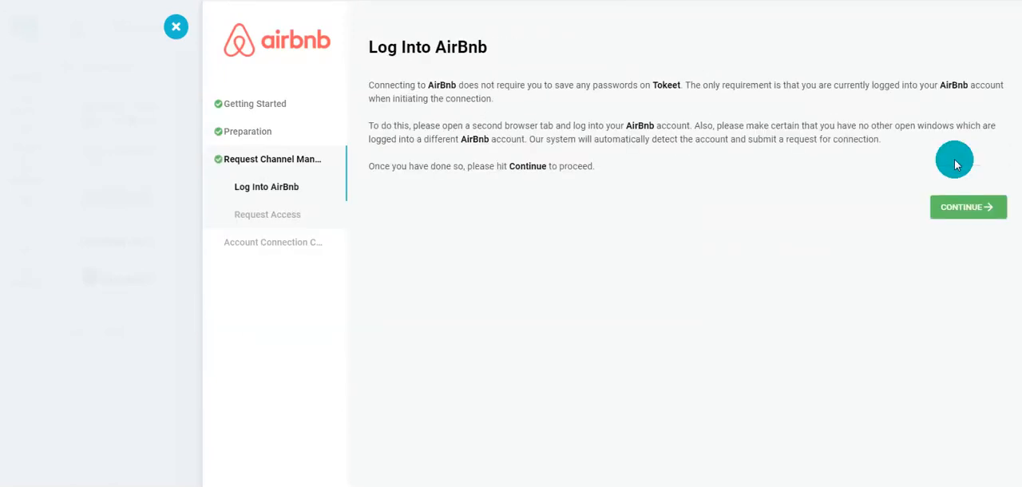
Step: Pass the Log Into AirBnb step and request access with Add Account
click(968, 207)
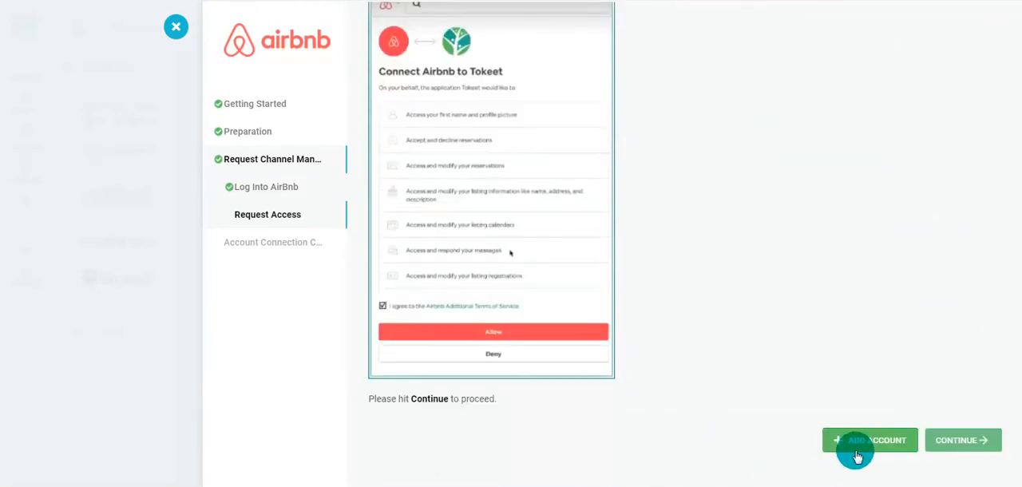
click(492, 331)
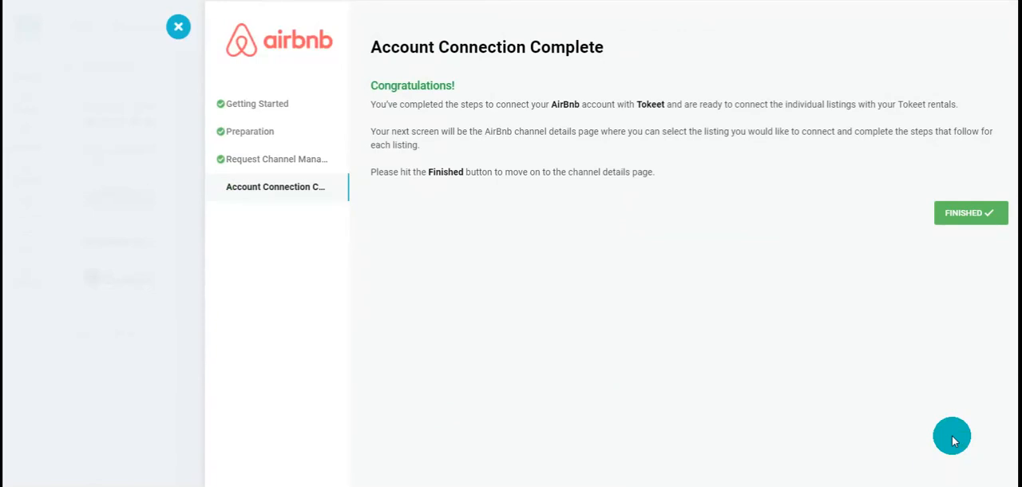
mouse_move(679, 327)
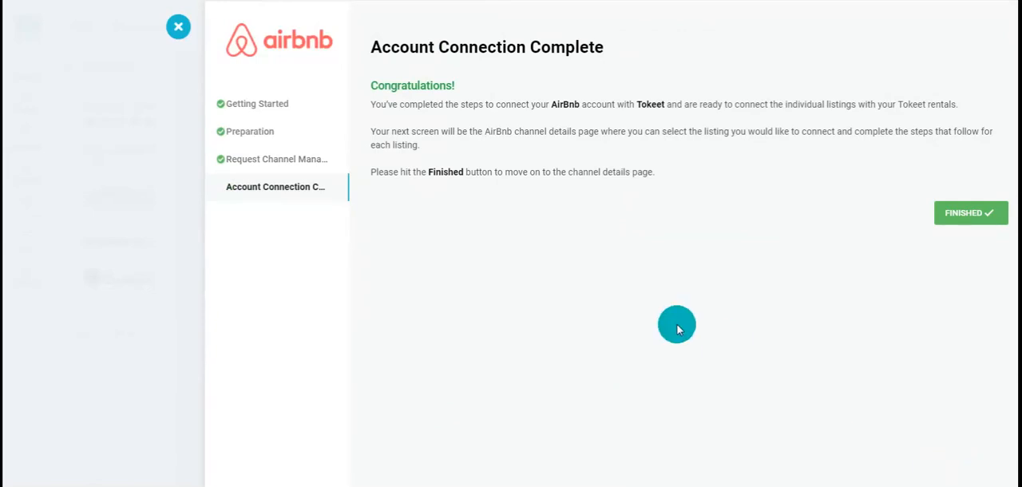